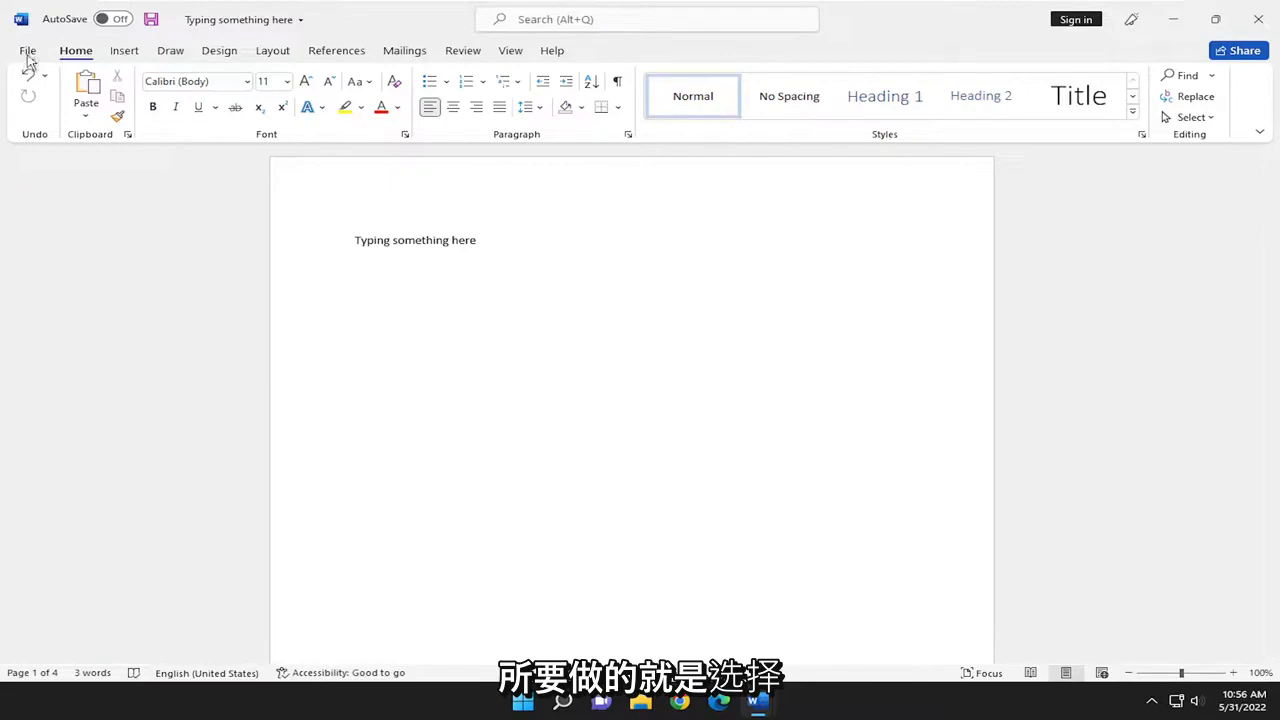
# Open the Save As page from the File backstage menu.
pyautogui.click(27, 50)
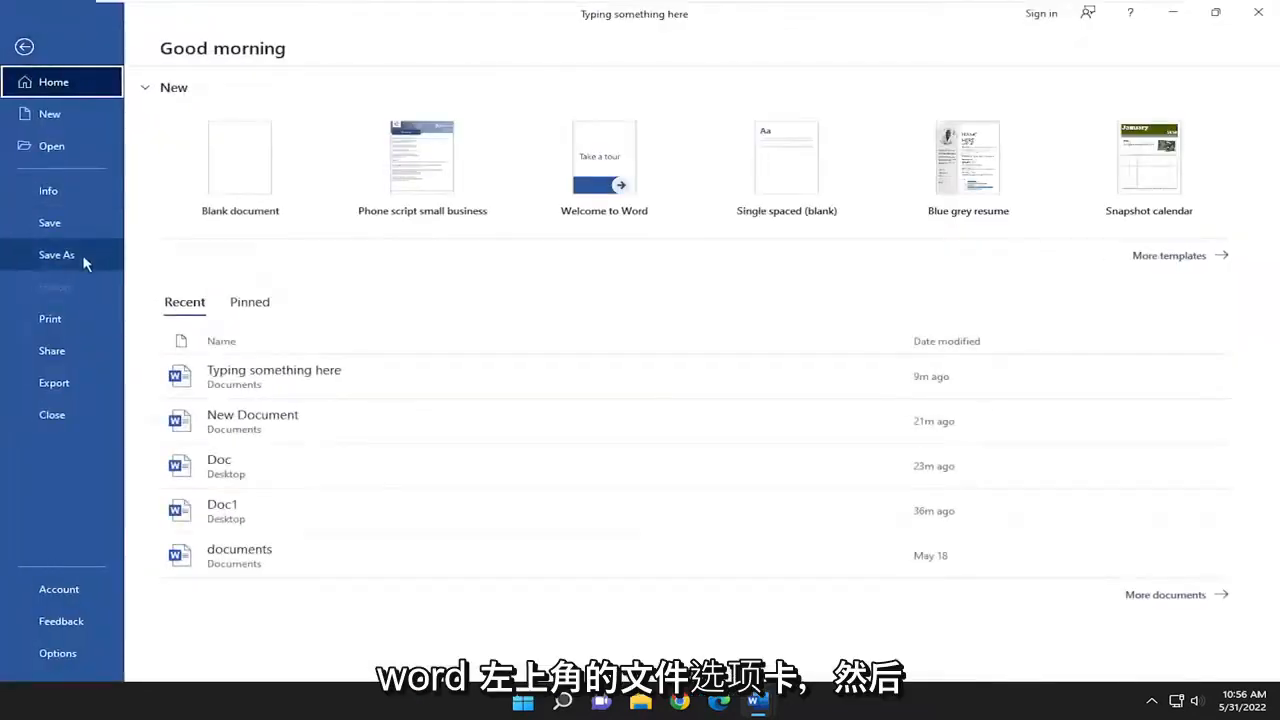
pyautogui.click(56, 254)
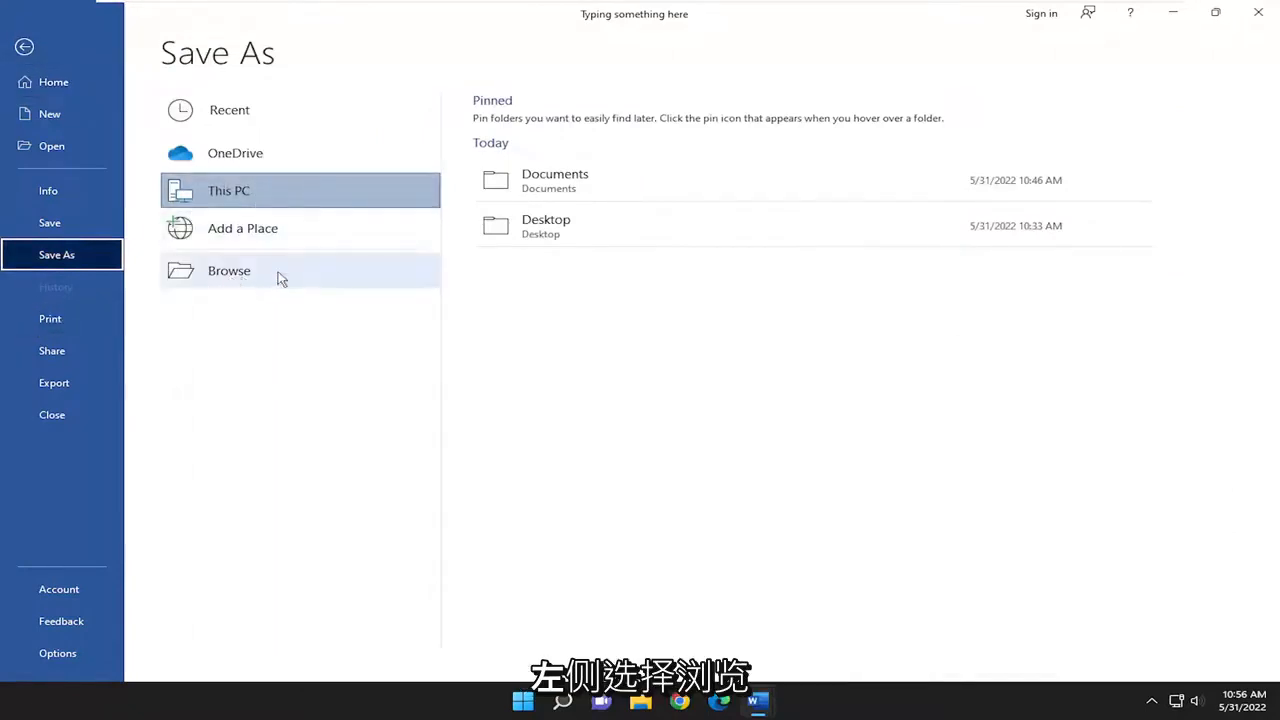
# Save the document to the Desktop folder as 'Whatever You Want'.
pyautogui.click(229, 270)
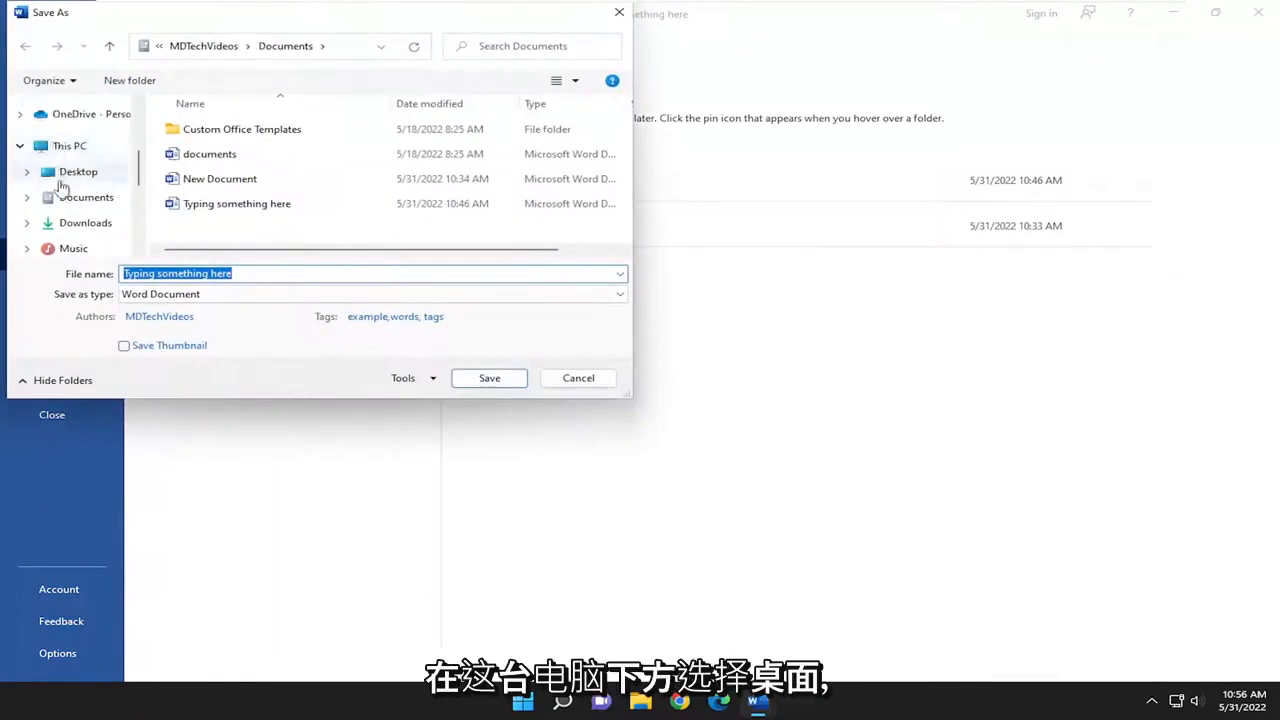
pyautogui.click(78, 171)
pyautogui.write('Whatever You Wa')
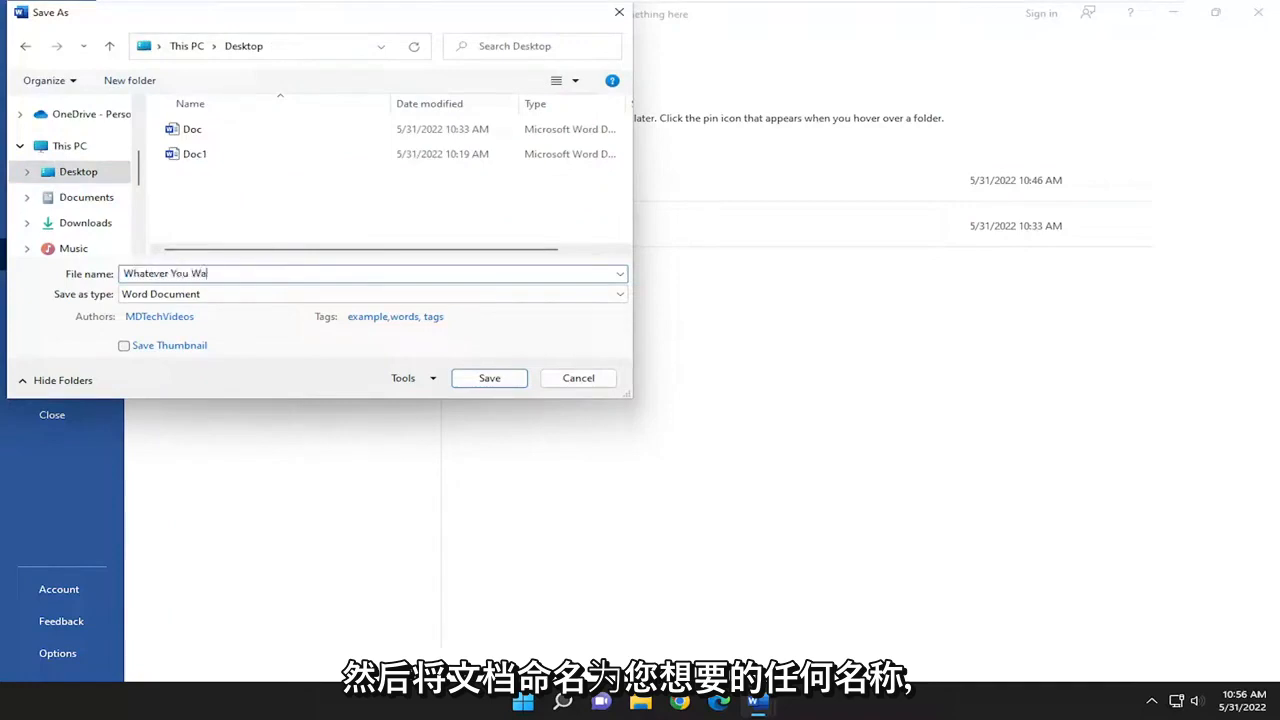
pyautogui.write('nt')
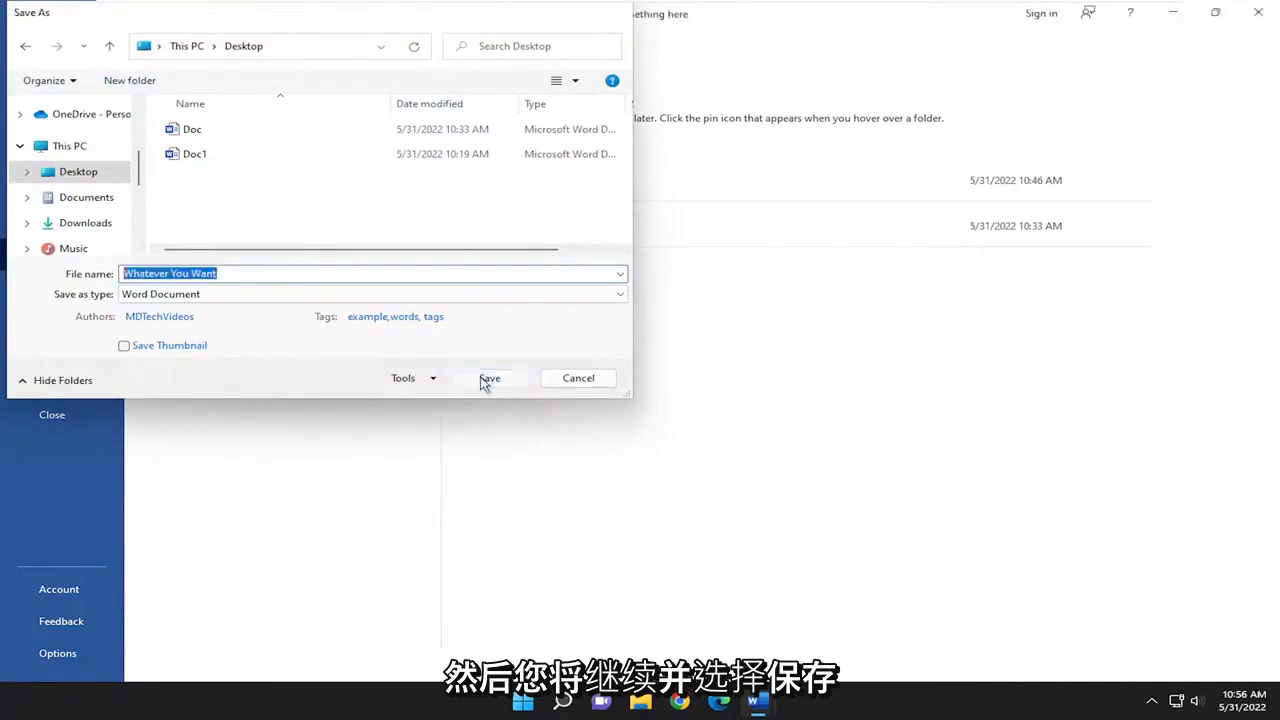
pyautogui.click(489, 378)
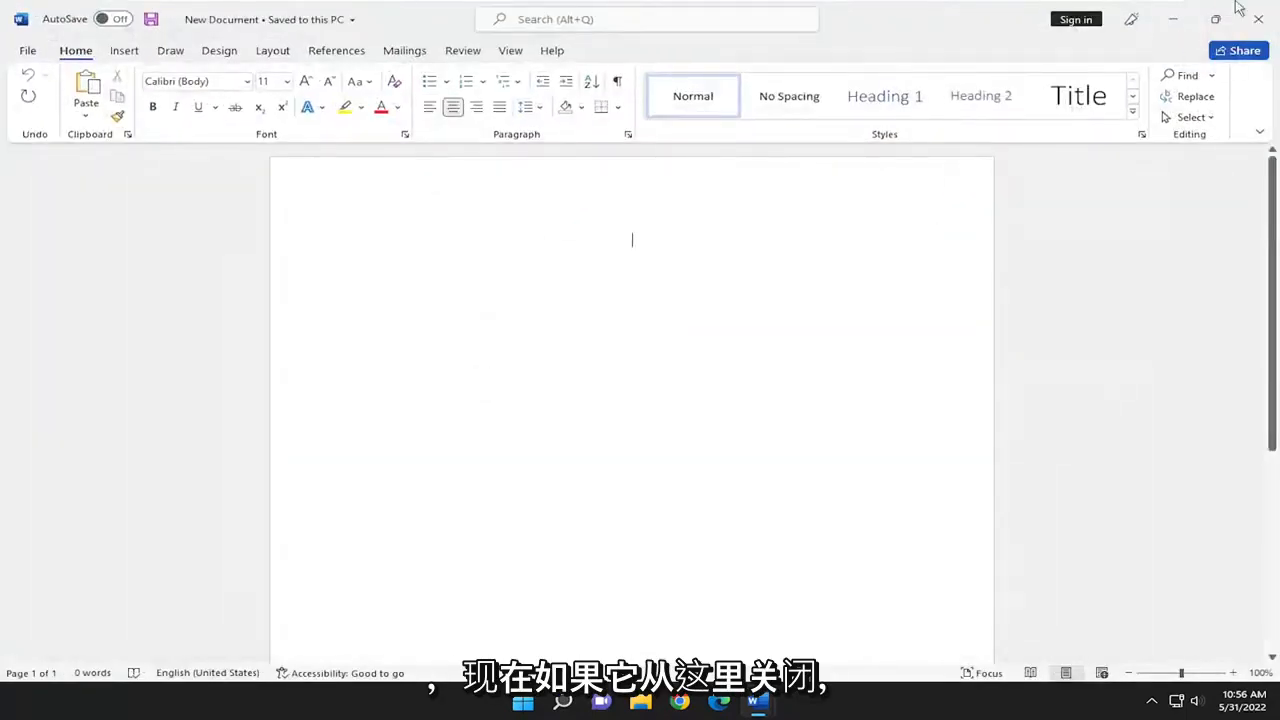
# Close Word and drag the 'Whatever You Want' icon toward the desktop centre.
pyautogui.click(1258, 19)
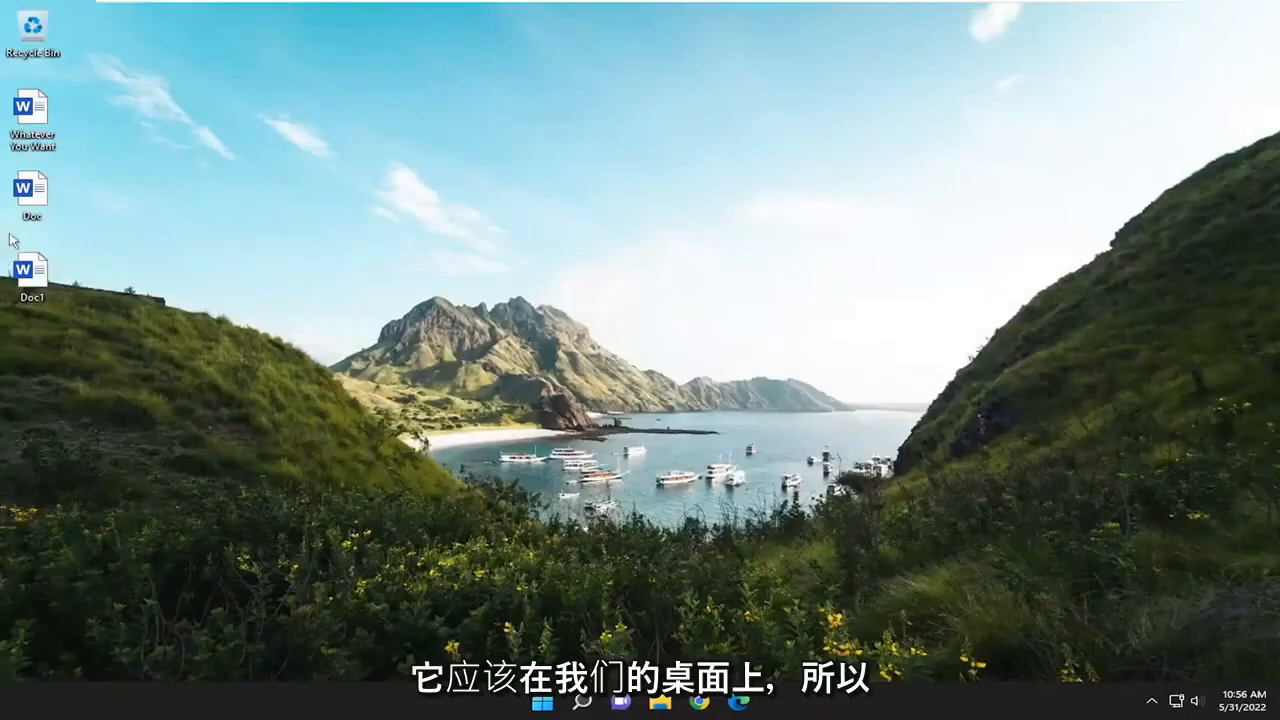
pyautogui.moveTo(32, 110); pyautogui.dragTo(367, 355)
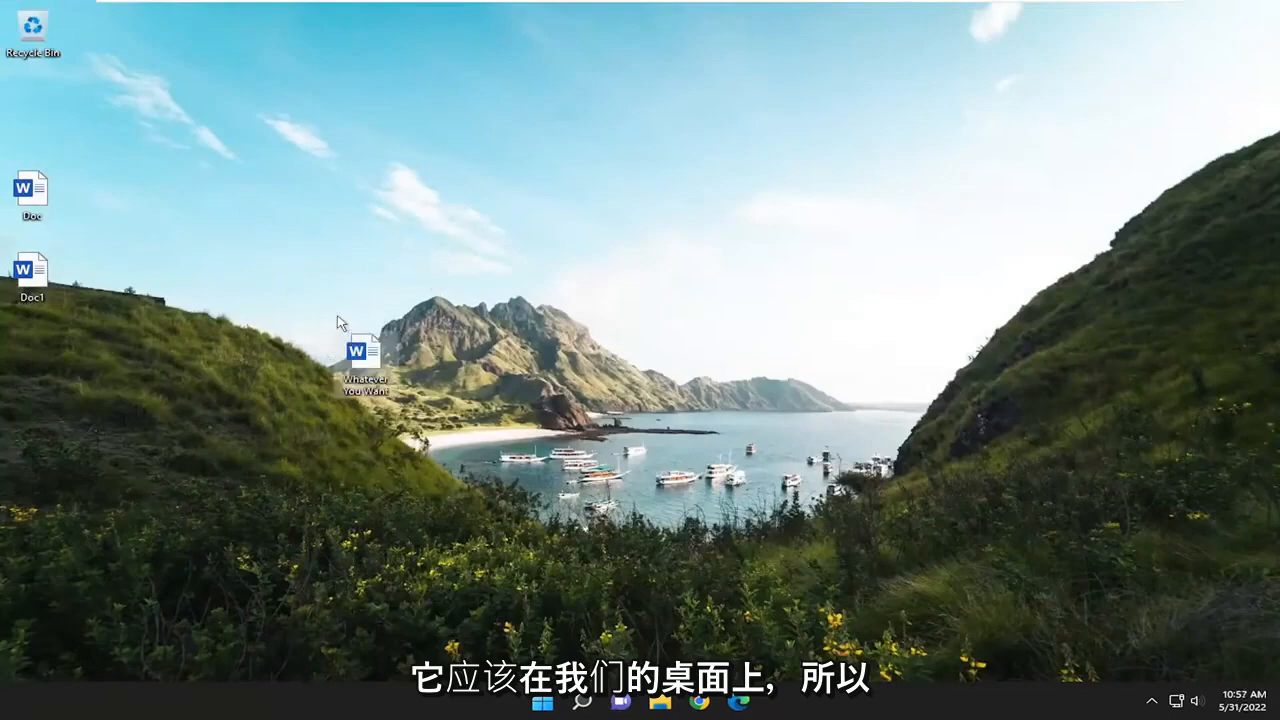